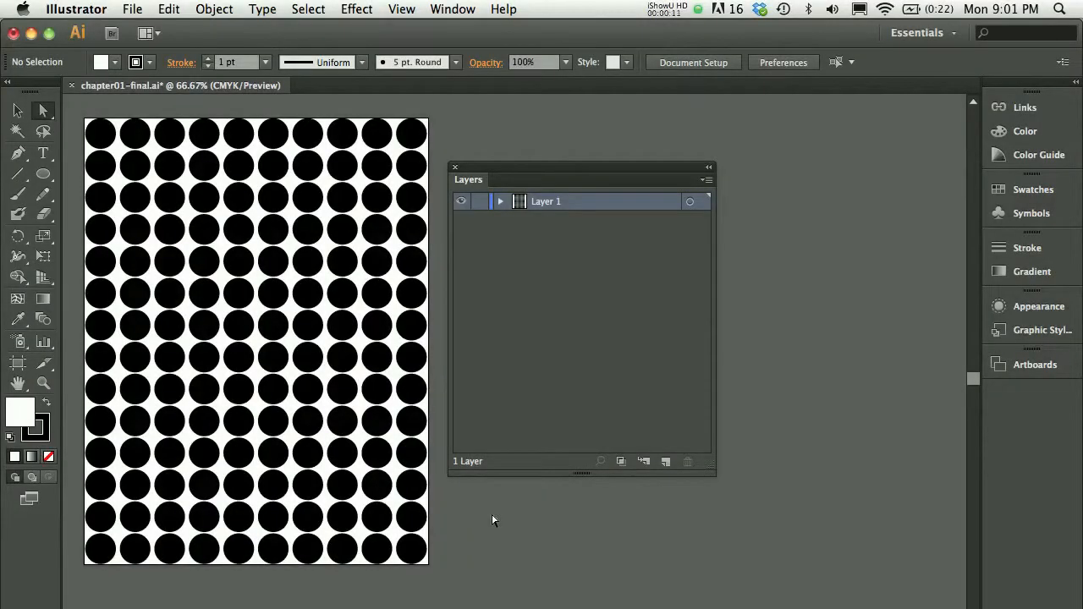
Step: Expand Layer 1 in the Layers panel to reveal its nested groups
left_click(501, 201)
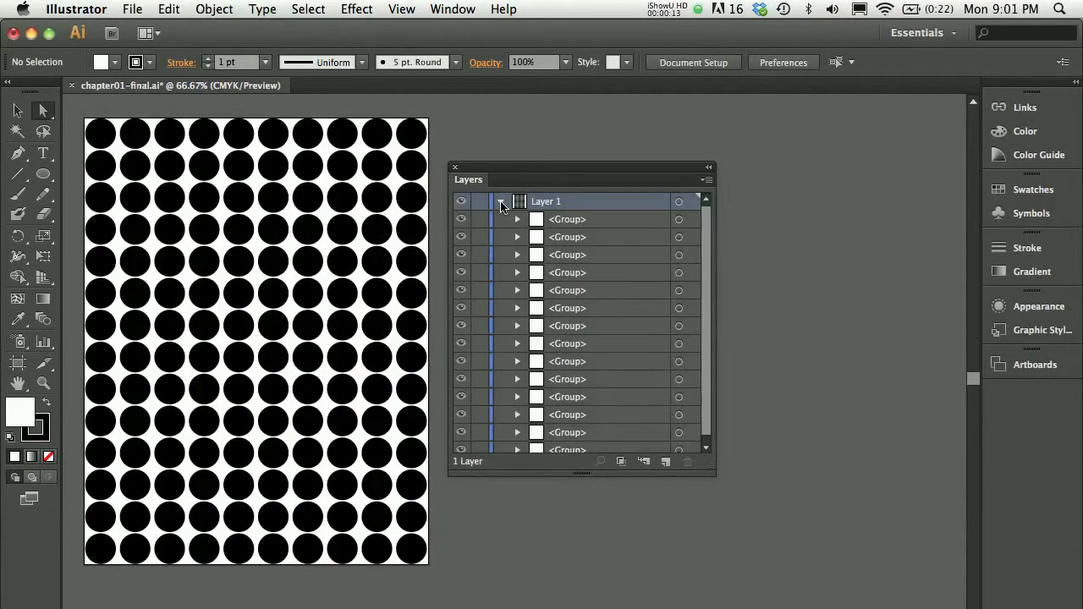
left_click(501, 201)
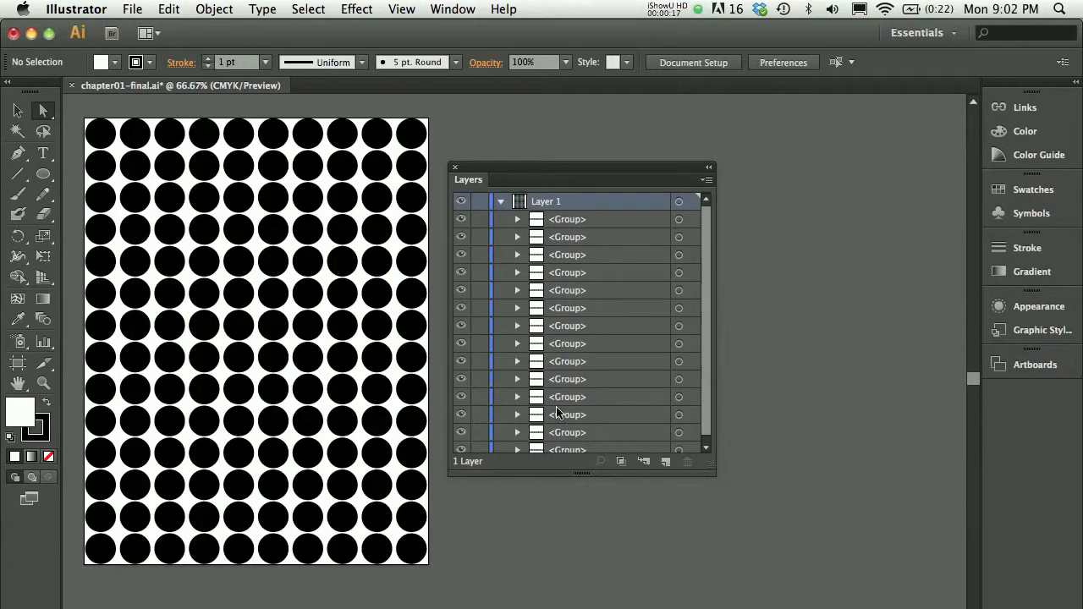
mouse_move(410, 230)
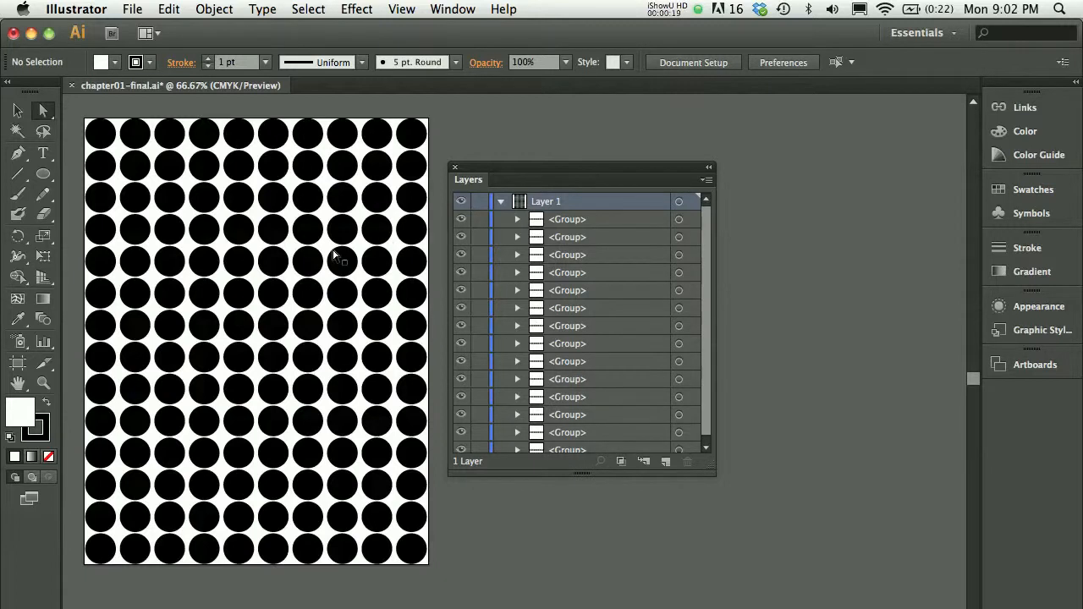
mouse_move(484, 105)
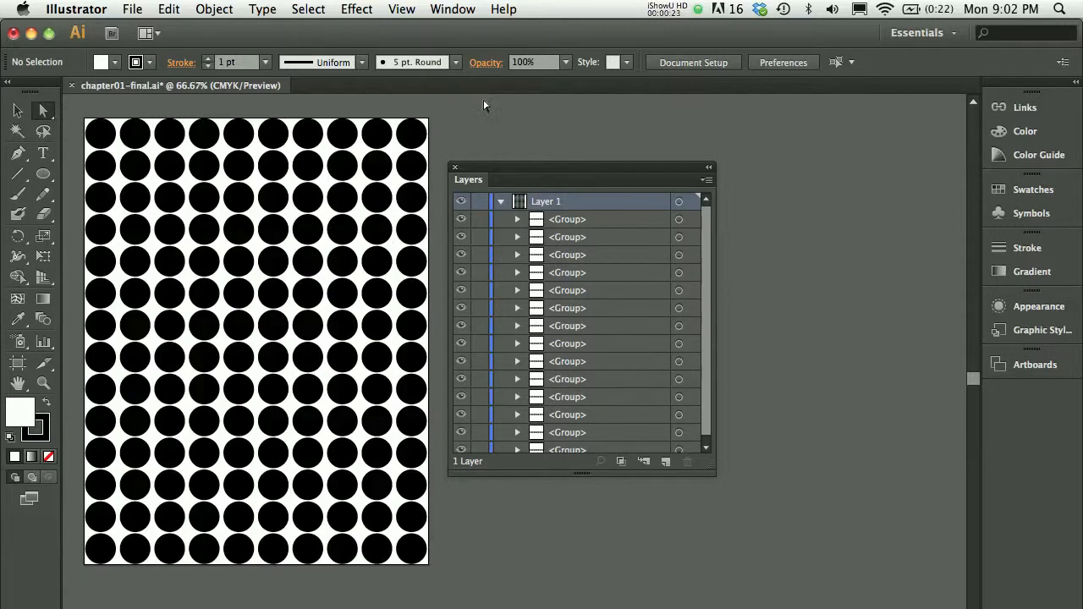
mouse_move(477, 133)
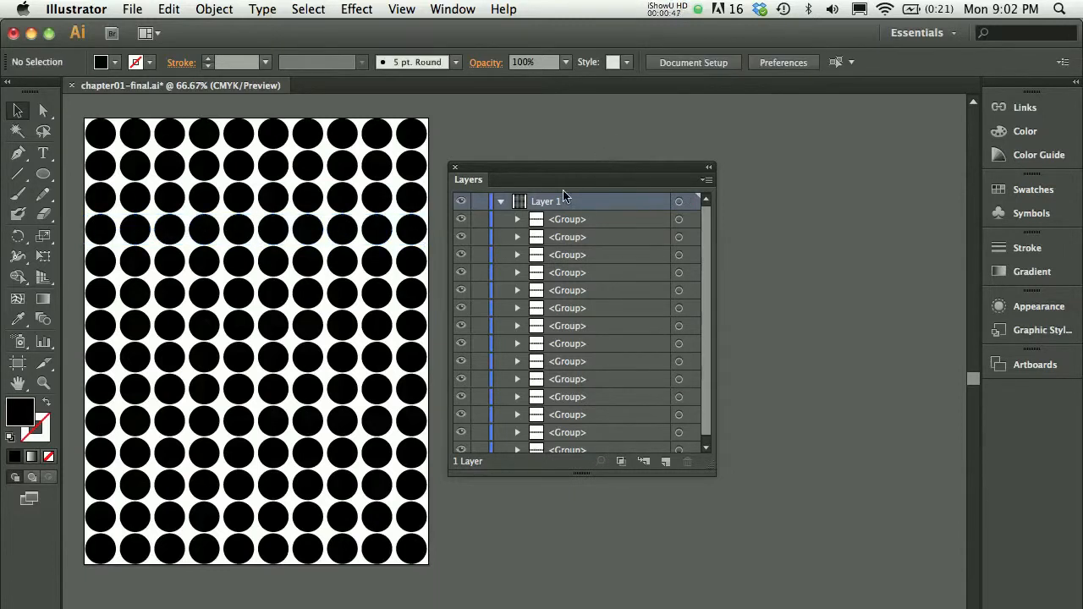
left_click(518, 220)
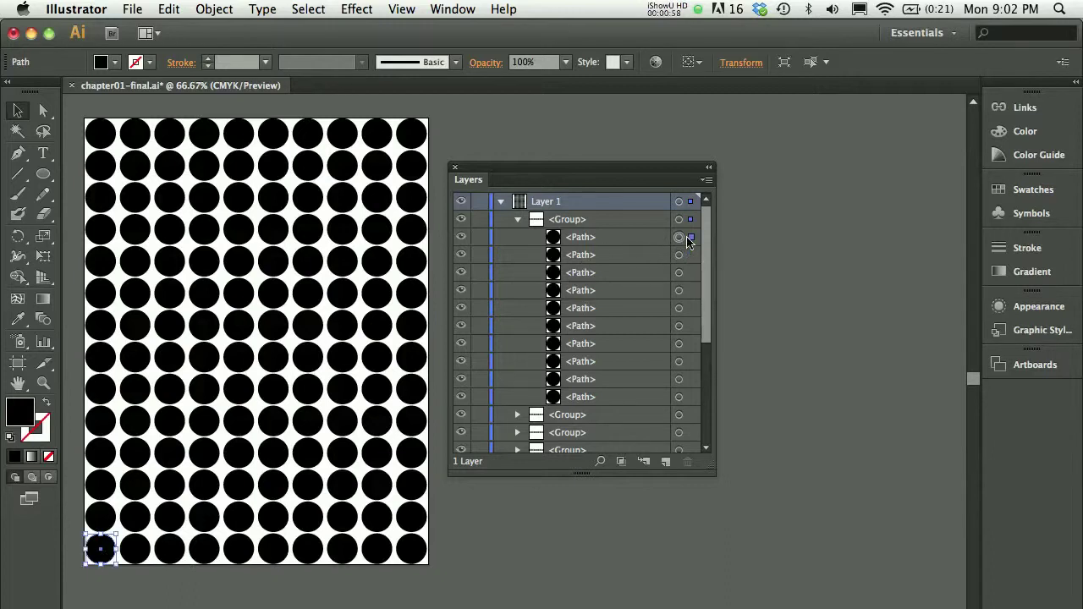
left_click(517, 220)
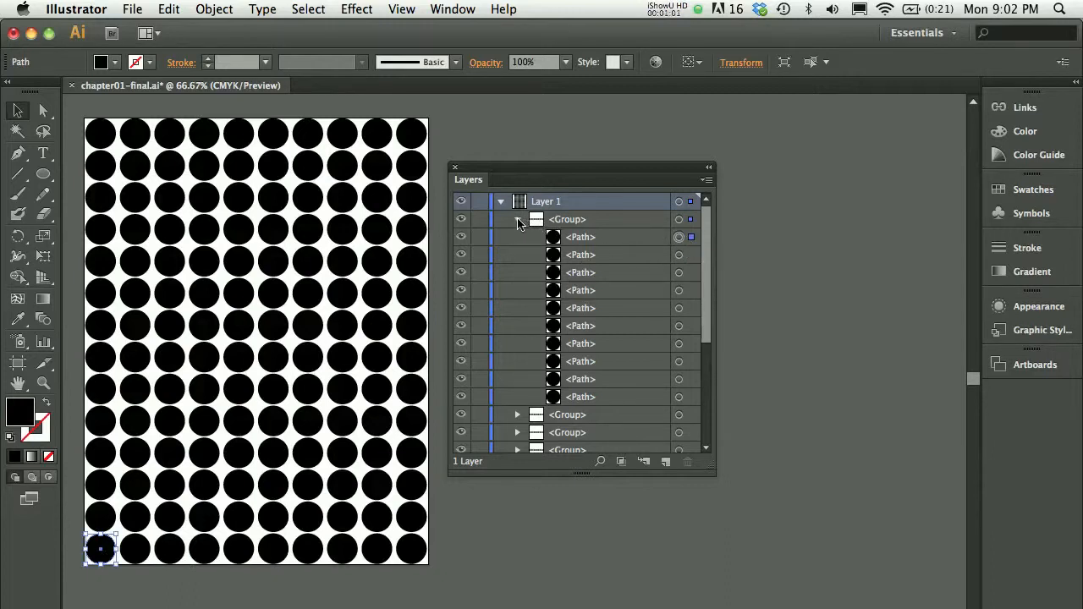
left_click(518, 220)
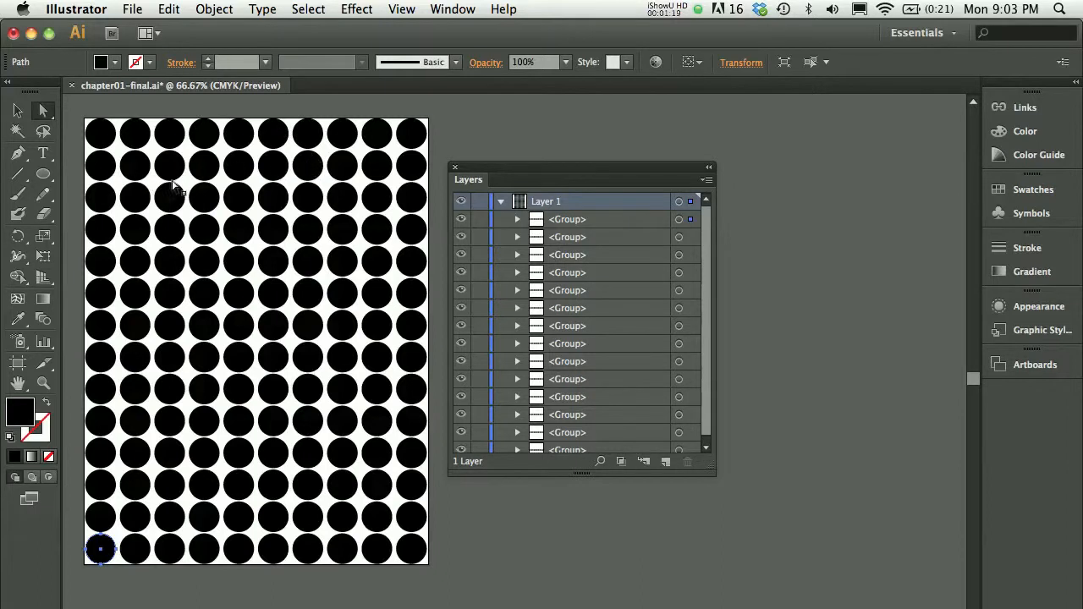
mouse_move(359, 222)
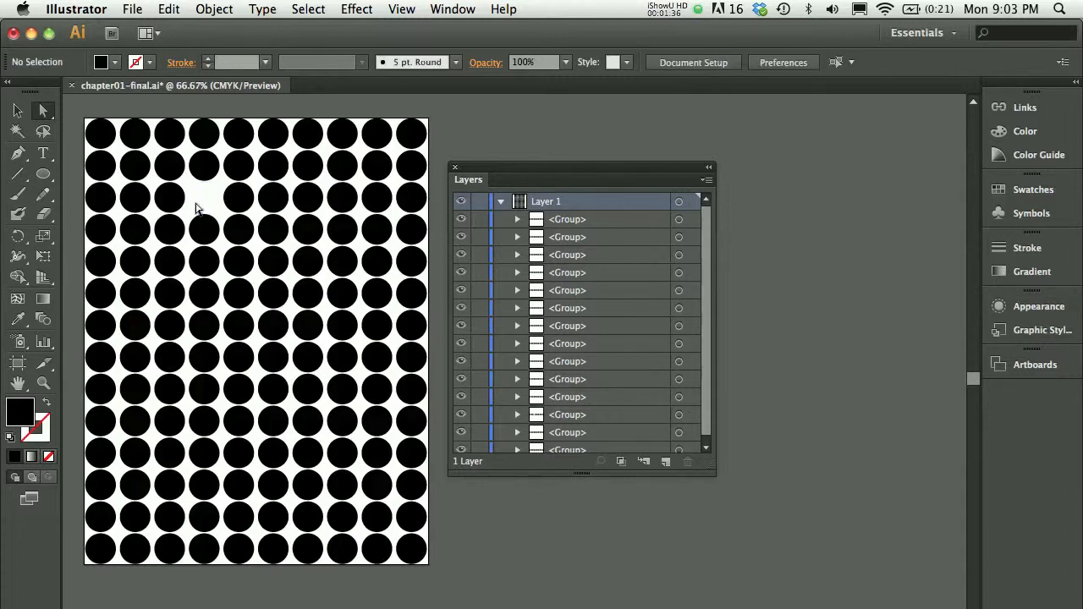
mouse_move(201, 236)
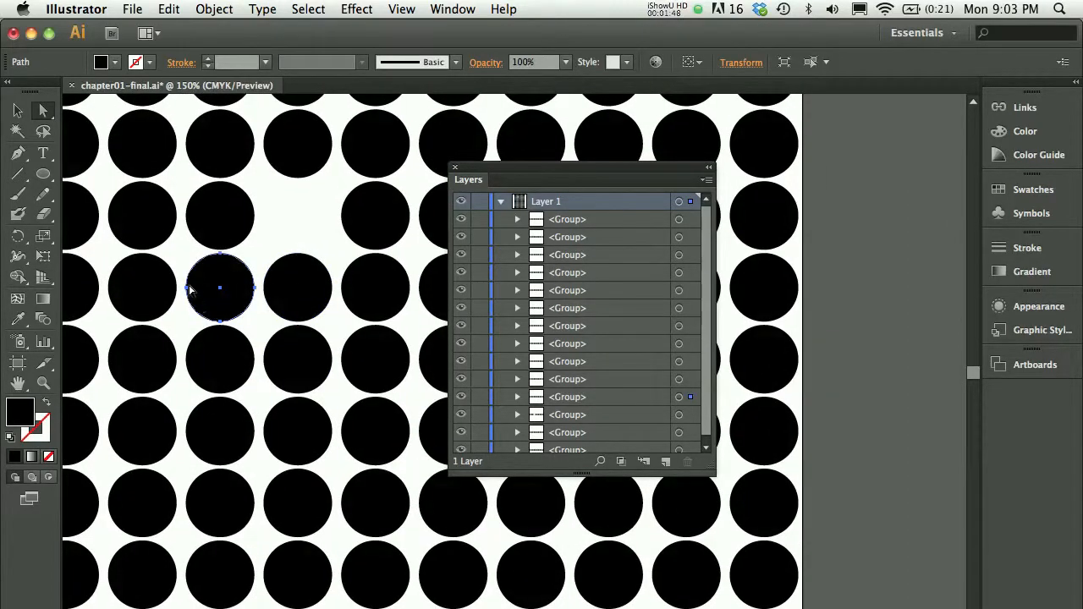
mouse_move(226, 316)
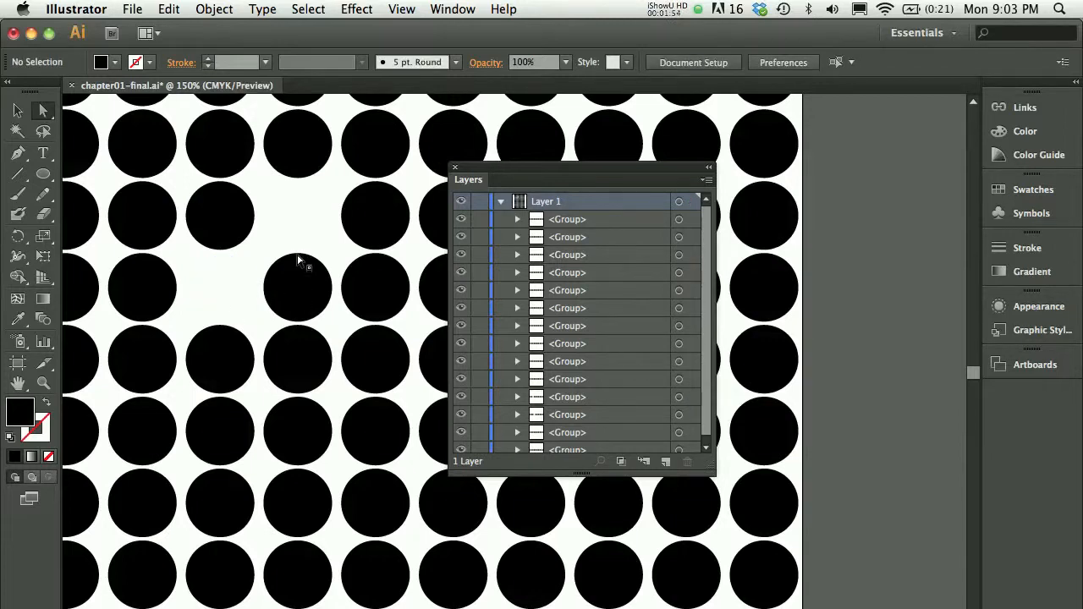
Step: Drag a top-left dot's anchor point with Direct Selection to trim it into a crescent
left_click(297, 286)
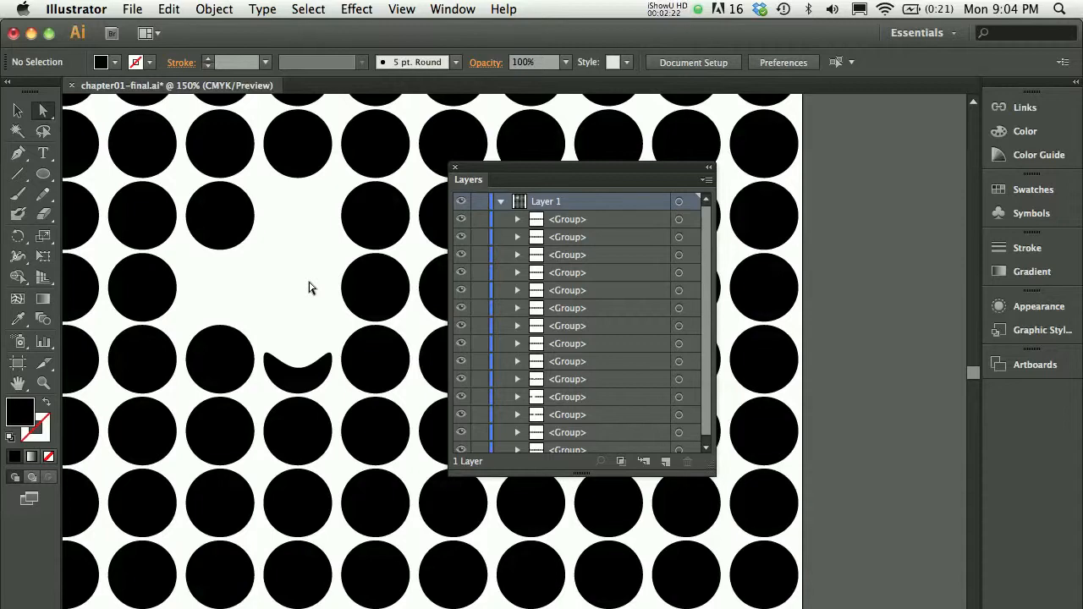
mouse_move(261, 250)
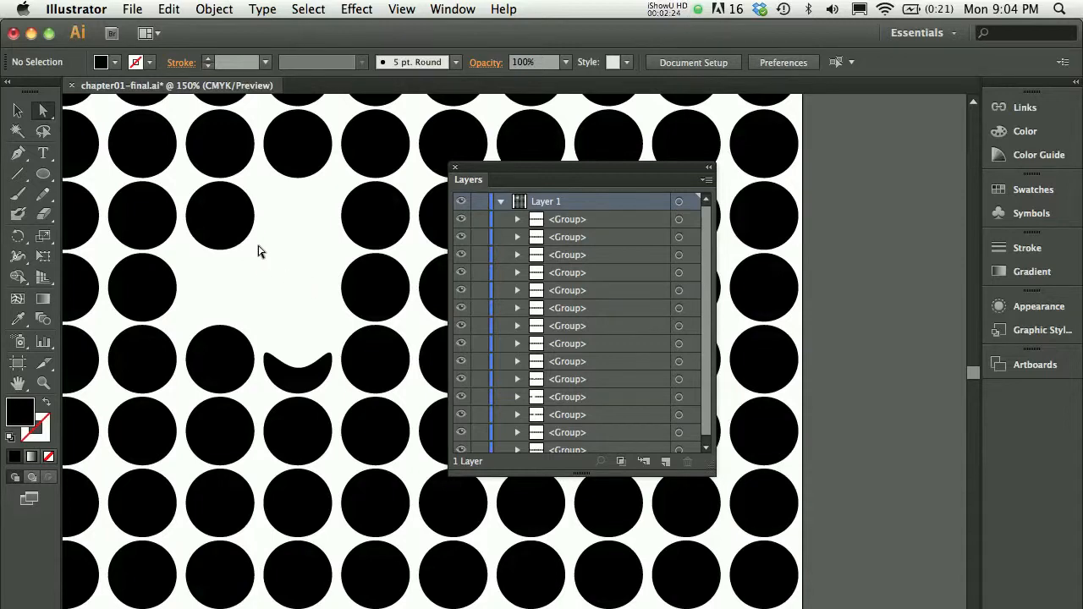